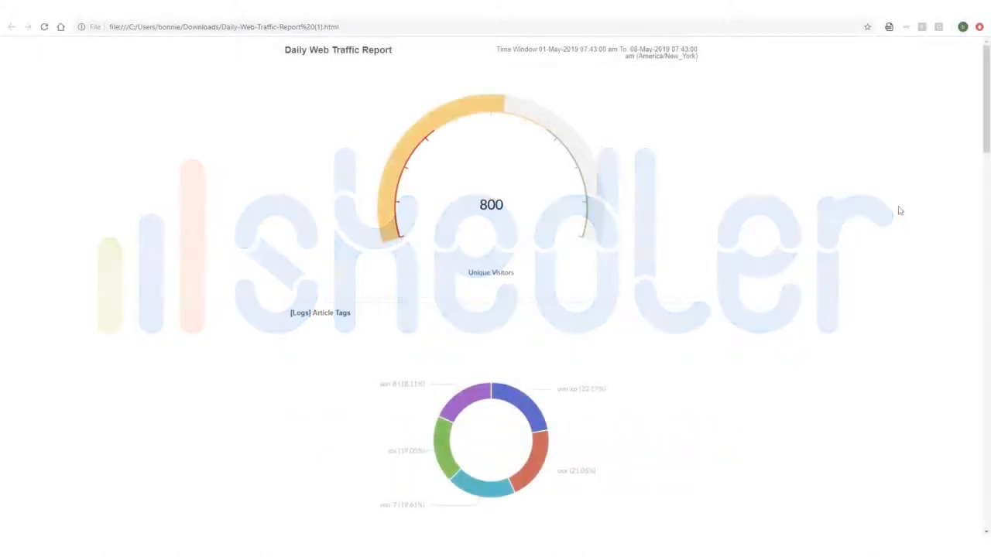
Start a new report and name it 'Daily Web Traffic Report'.
scroll("down", 3)
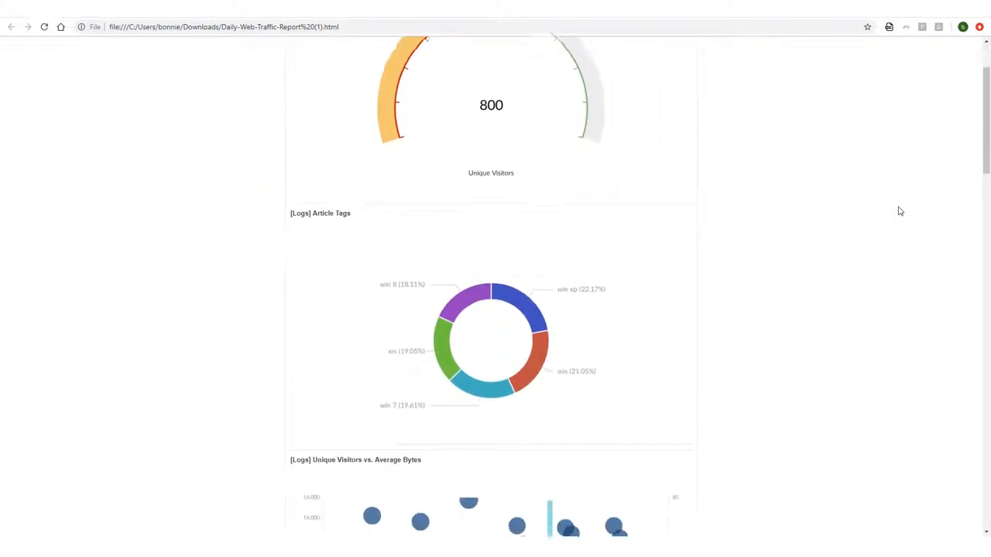
scroll("down", 3)
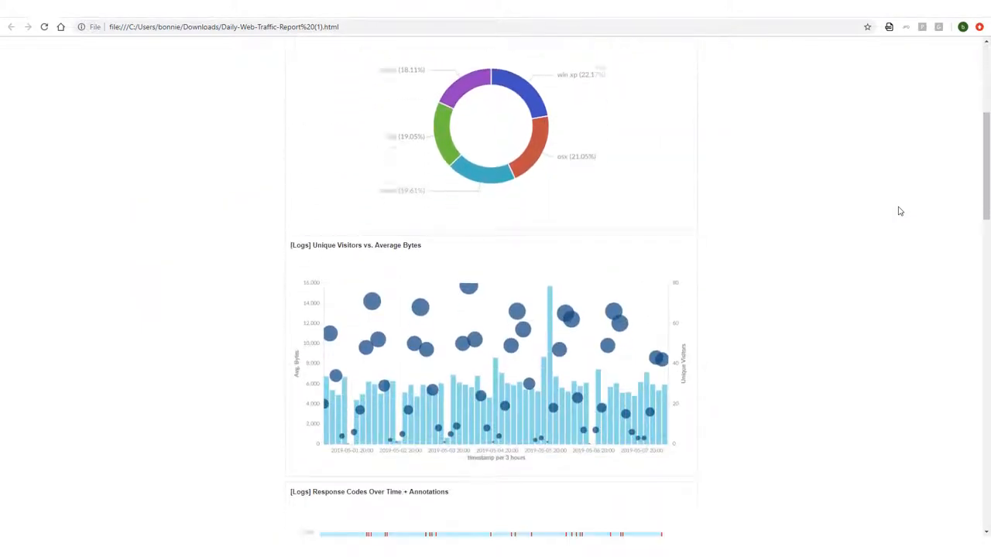
scroll("down", 3)
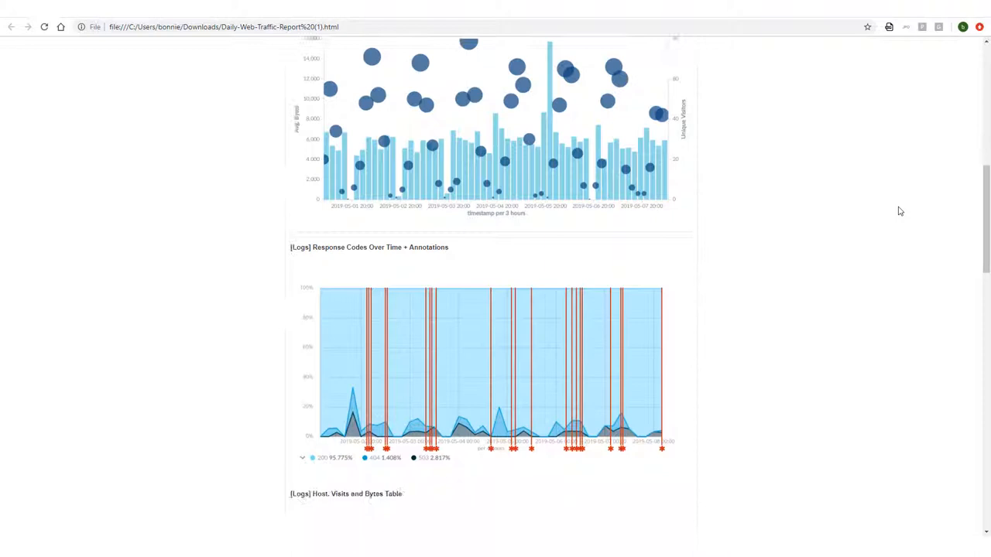
scroll("down", 3)
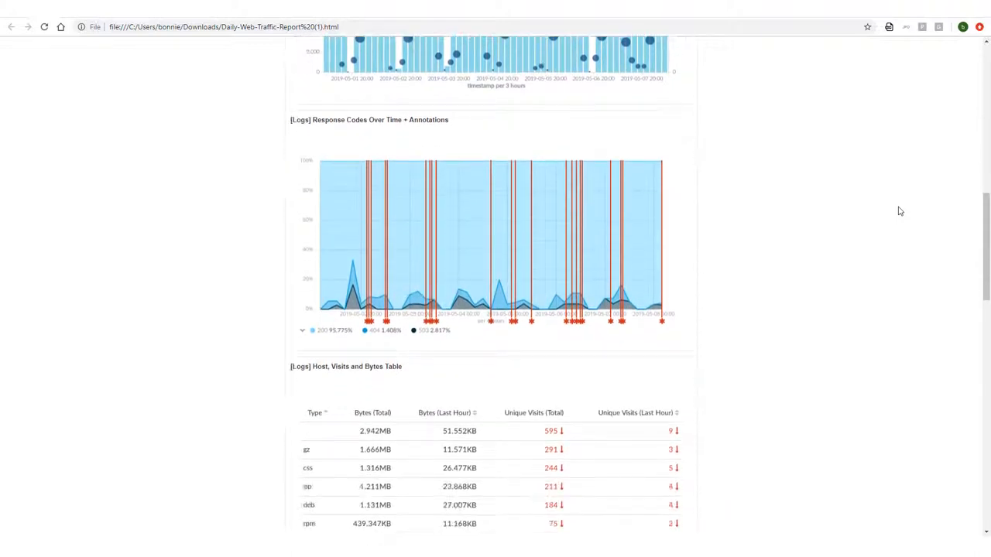
scroll("down", 3)
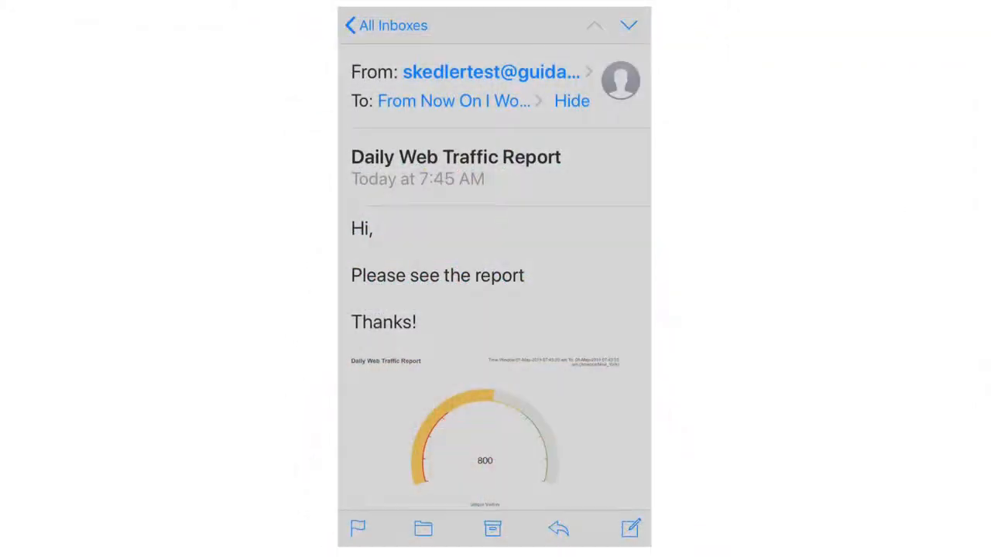
scroll("down", 3)
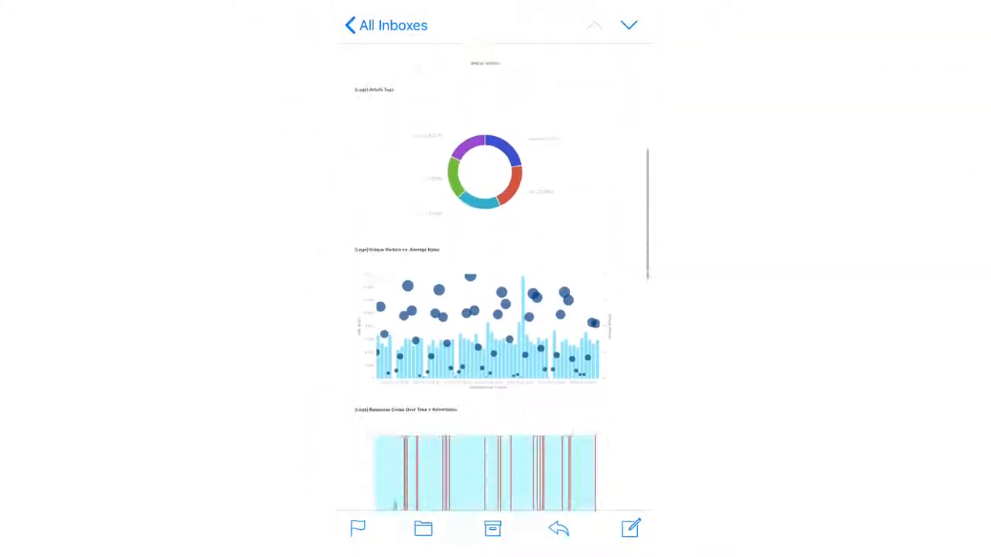
scroll("down", 3)
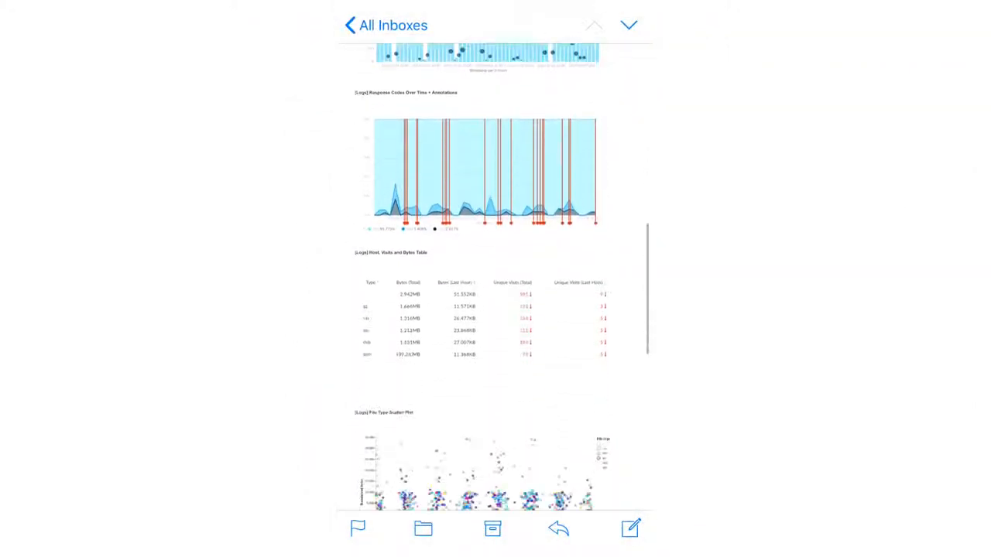
scroll("down", 3)
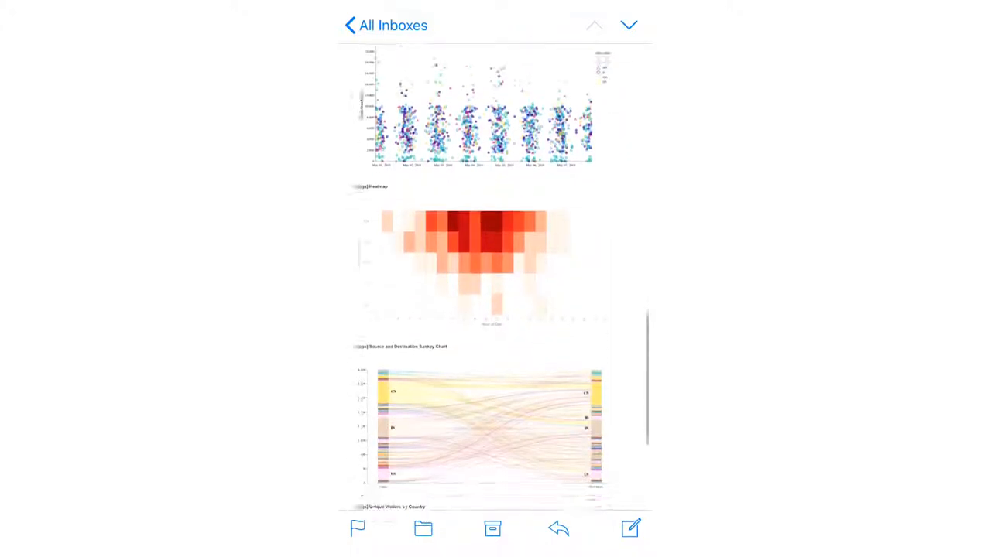
scroll("down", 3)
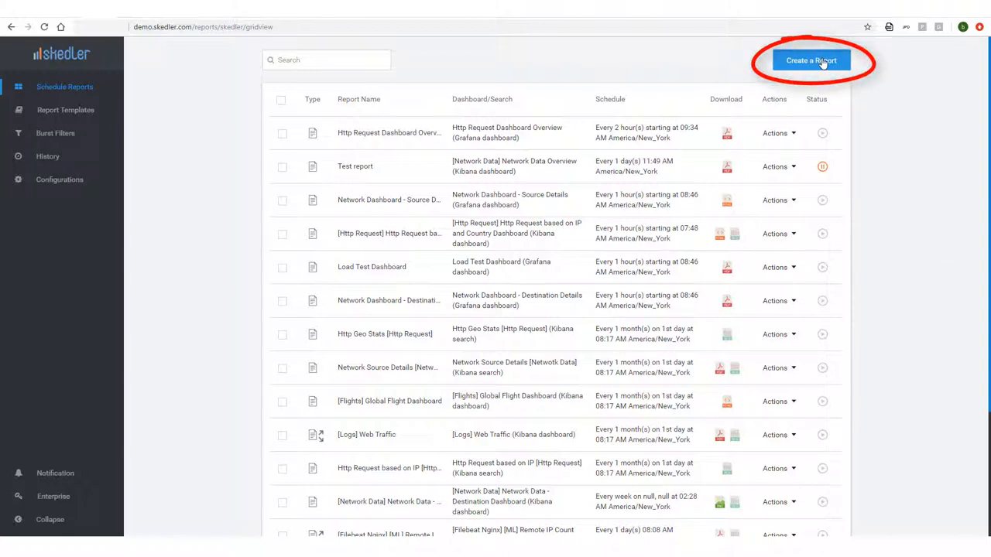
left_click(812, 61)
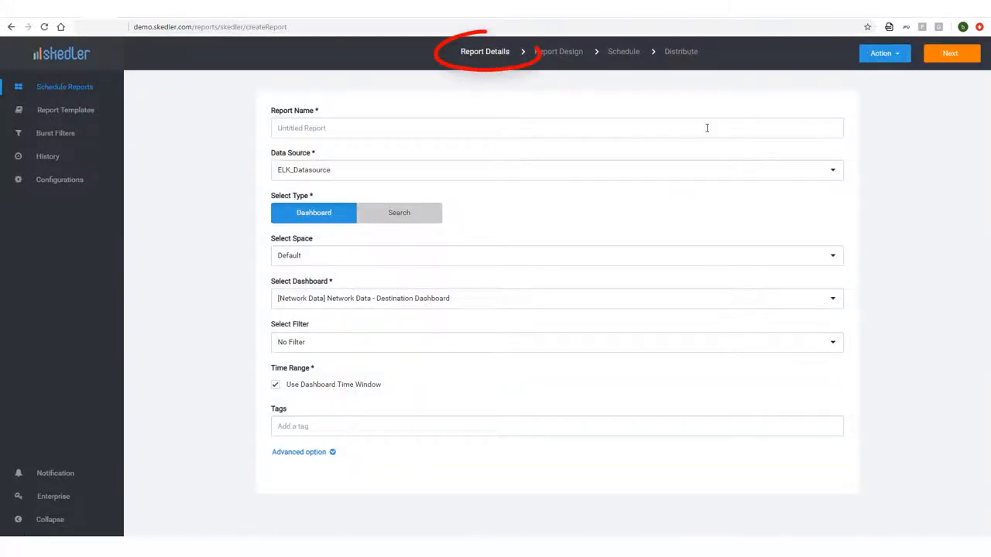
left_click(556, 127)
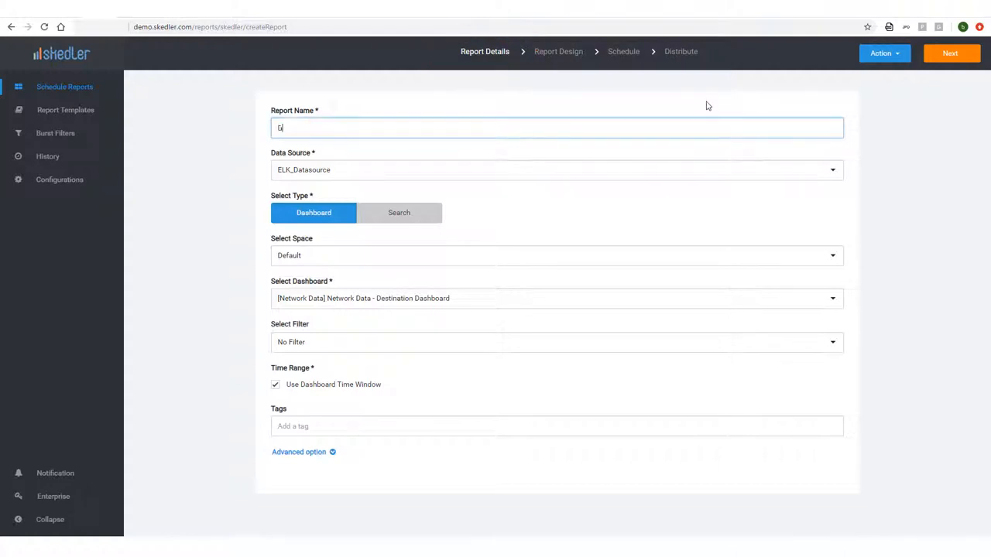
type("Daily Web Traffic R")
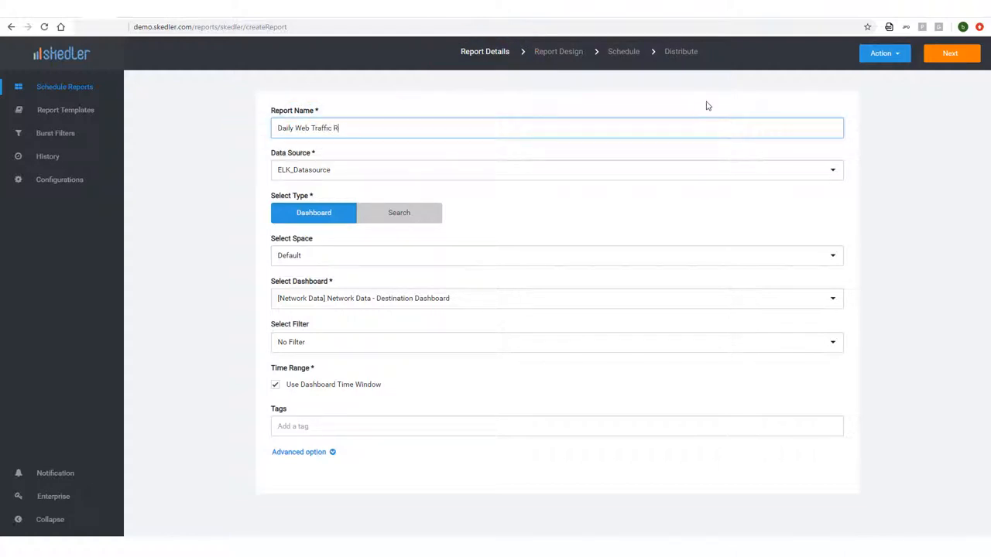
type("eport")
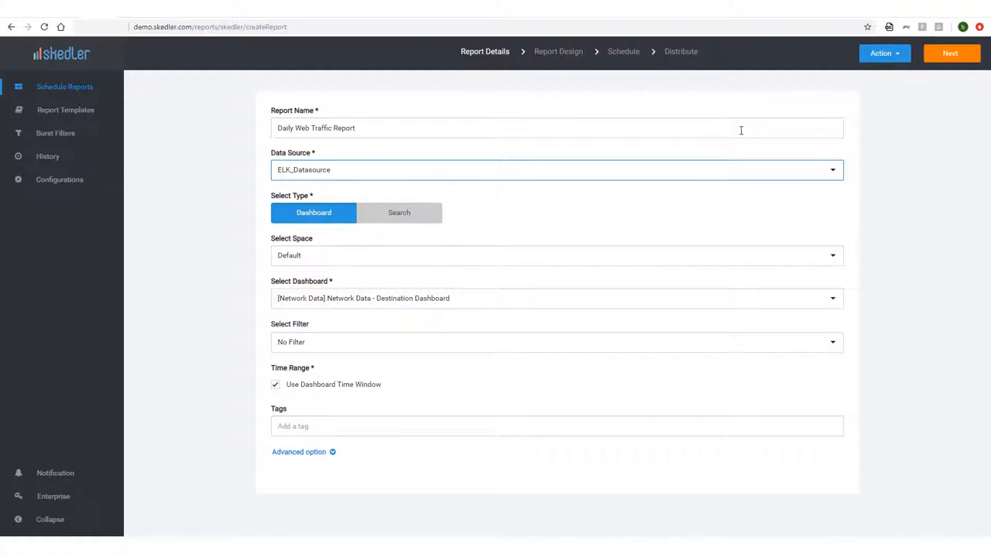
Choose ELK_Datasource as the data source and list the available spaces.
left_click(556, 169)
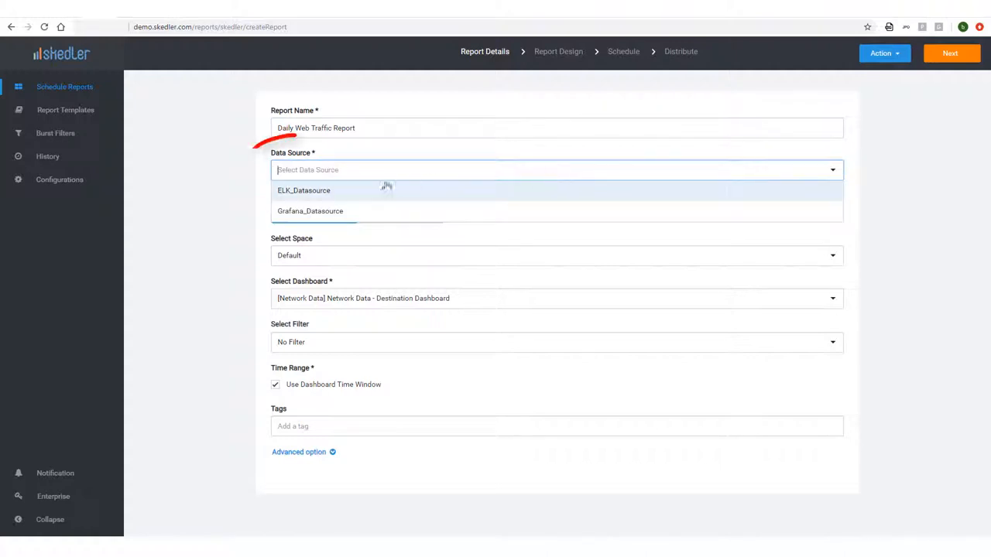
mouse_move(359, 193)
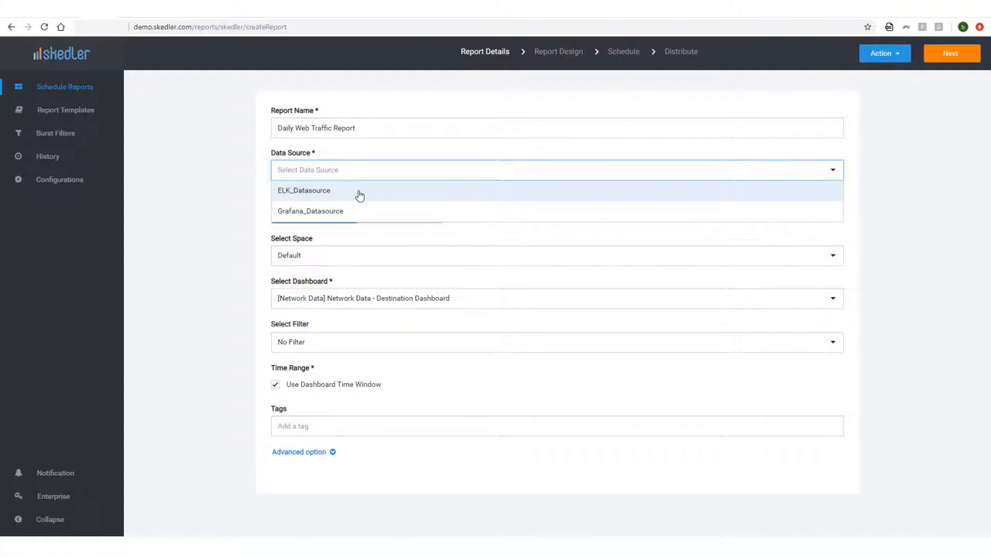
left_click(303, 189)
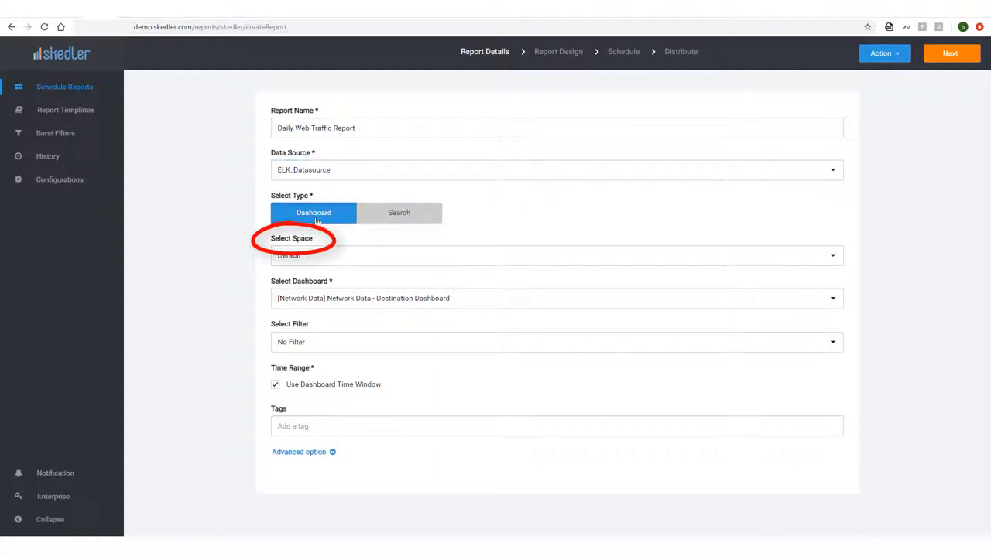
left_click(556, 255)
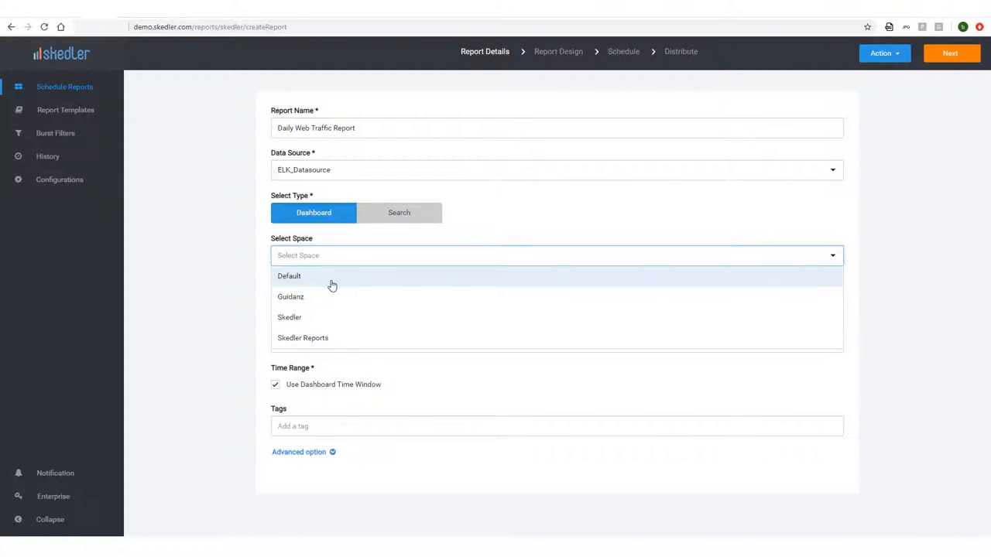
Use the Default space and the [Logs] Web Traffic dashboard found by searching 'web'.
left_click(288, 275)
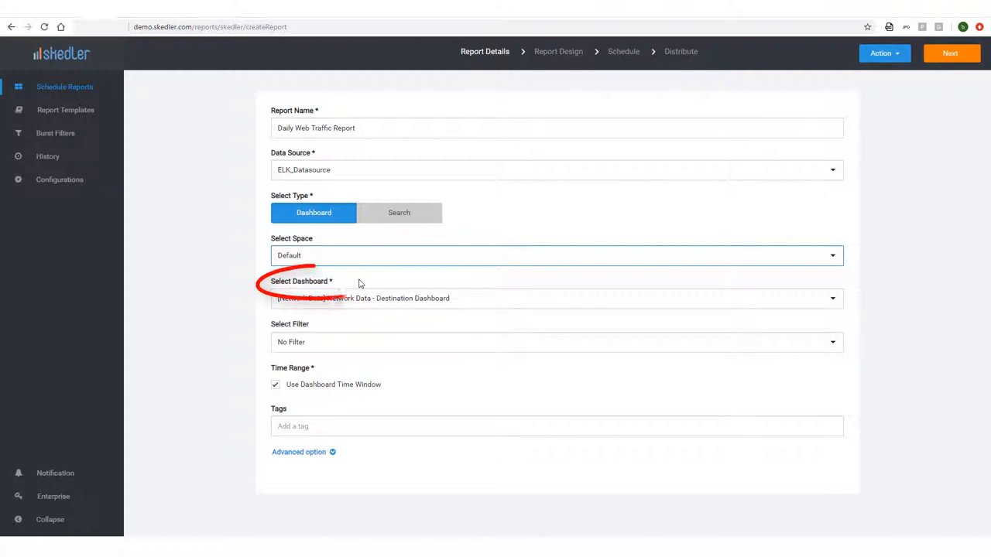
left_click(556, 298)
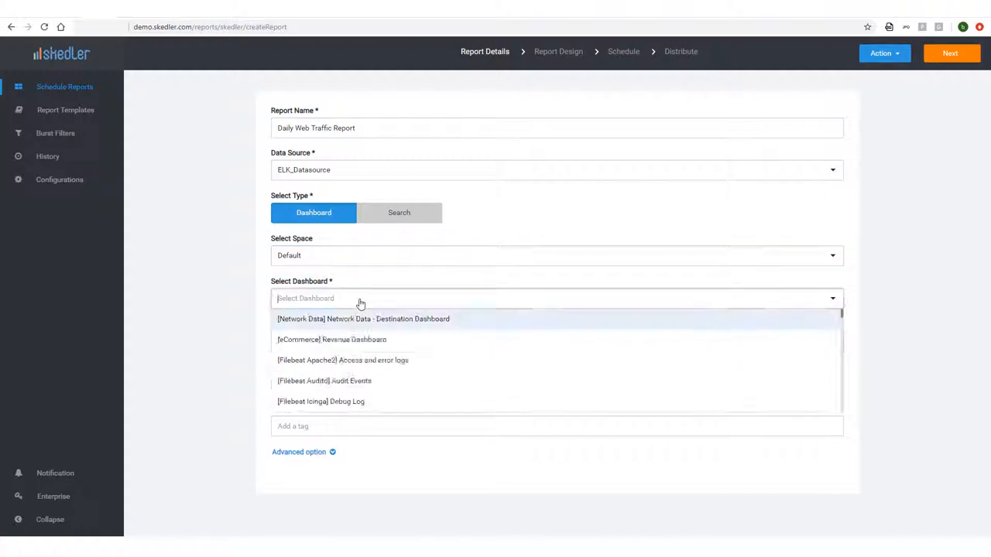
type("web")
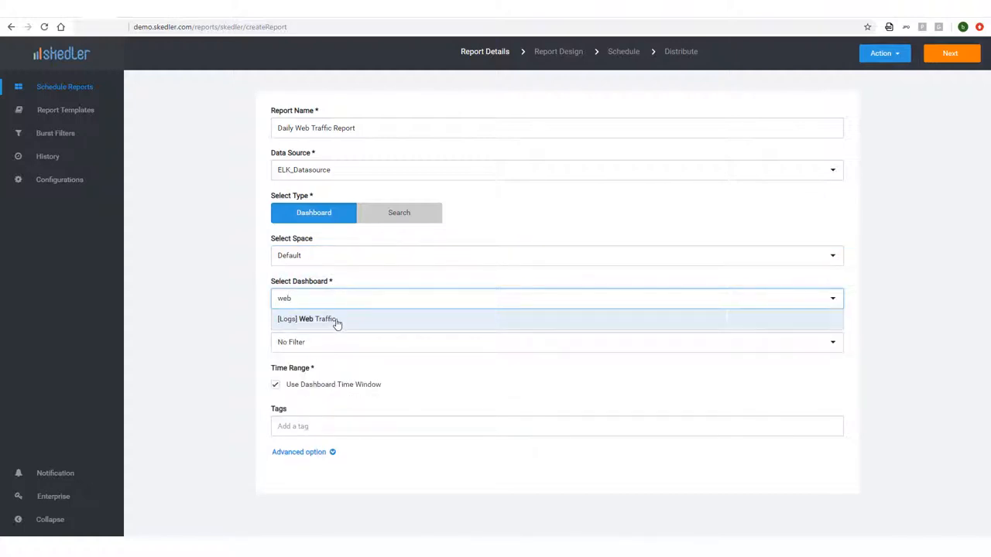
left_click(310, 319)
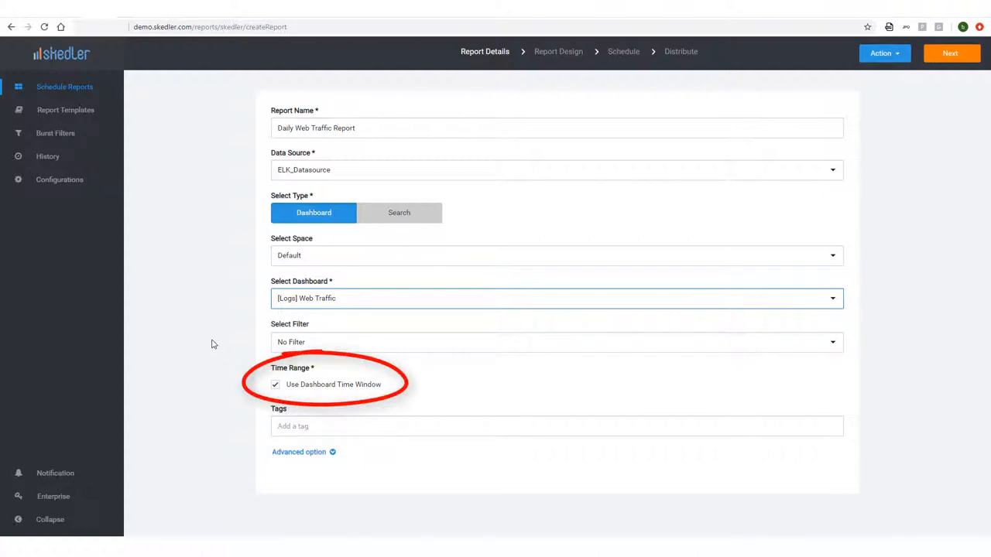
Keep the dashboard's time window, tag the report 'Web' and continue to design.
left_click(275, 384)
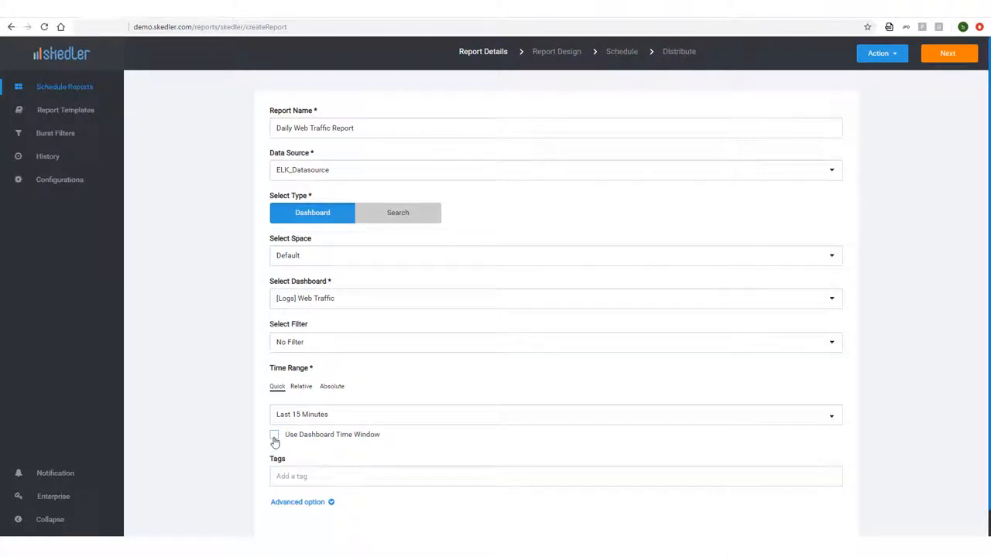
left_click(275, 435)
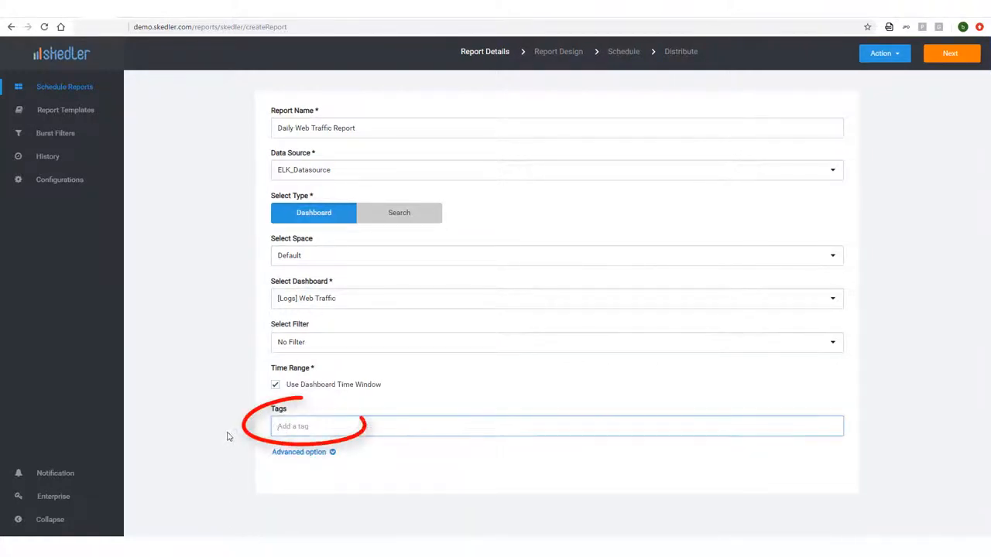
type("Web")
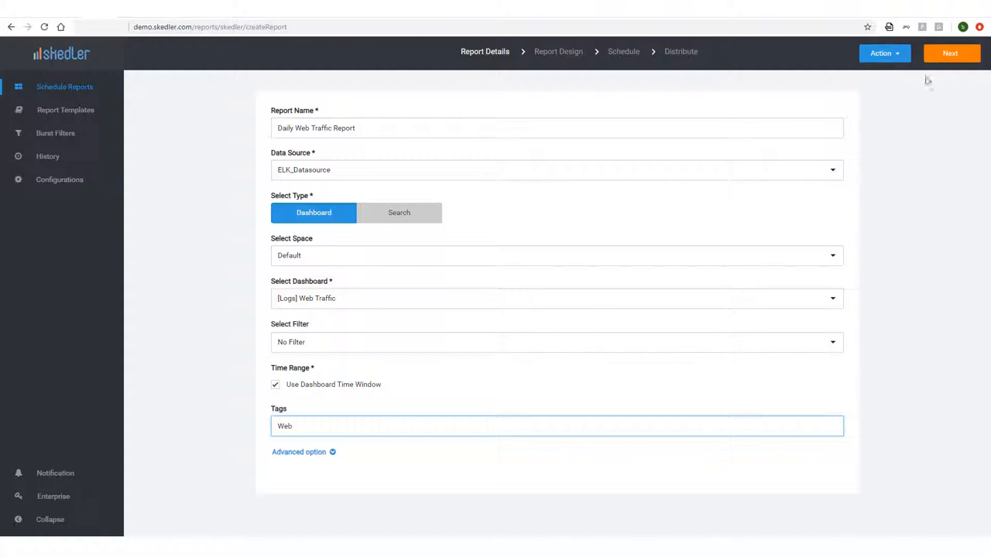
left_click(950, 52)
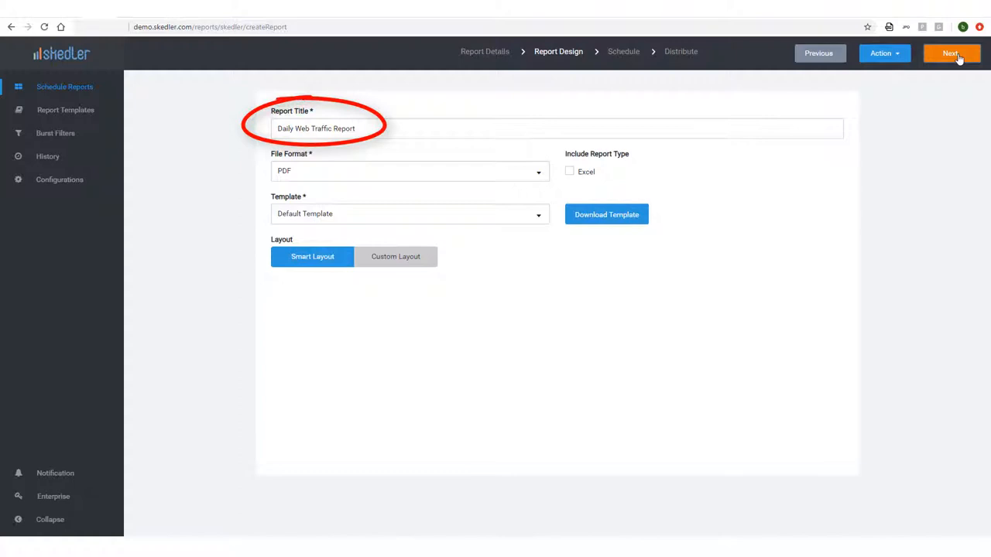
Make the report HTML with an Excel copy included and continue to scheduling.
left_click(408, 170)
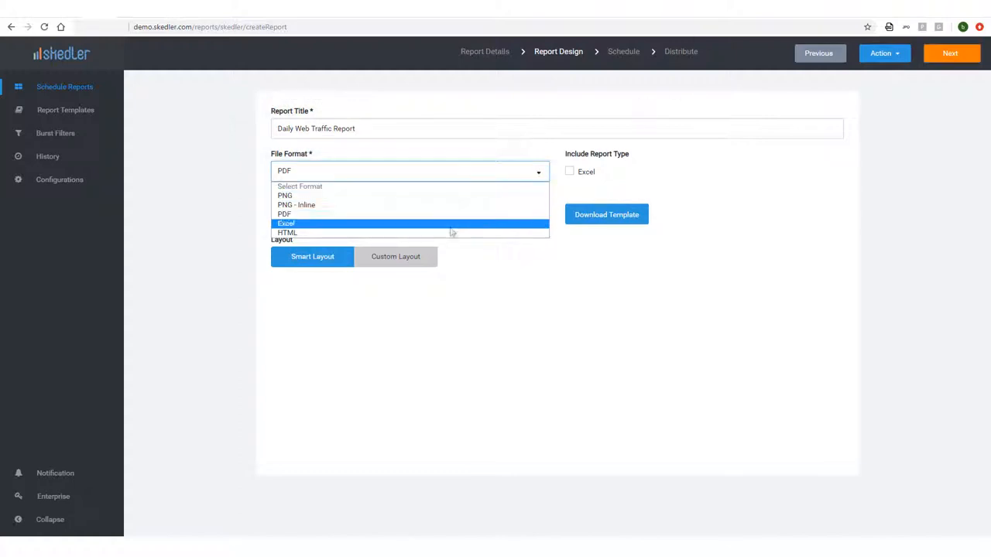
left_click(288, 232)
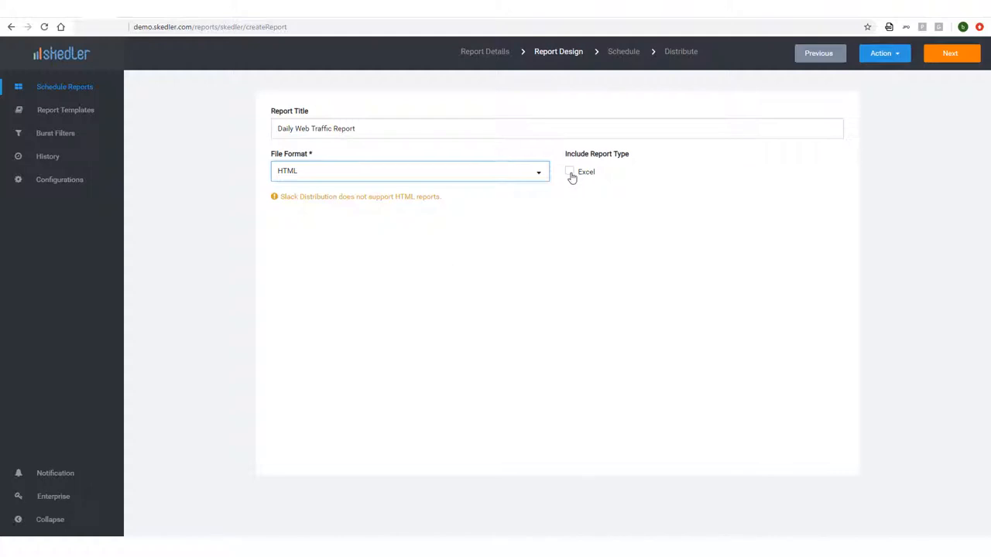
left_click(570, 171)
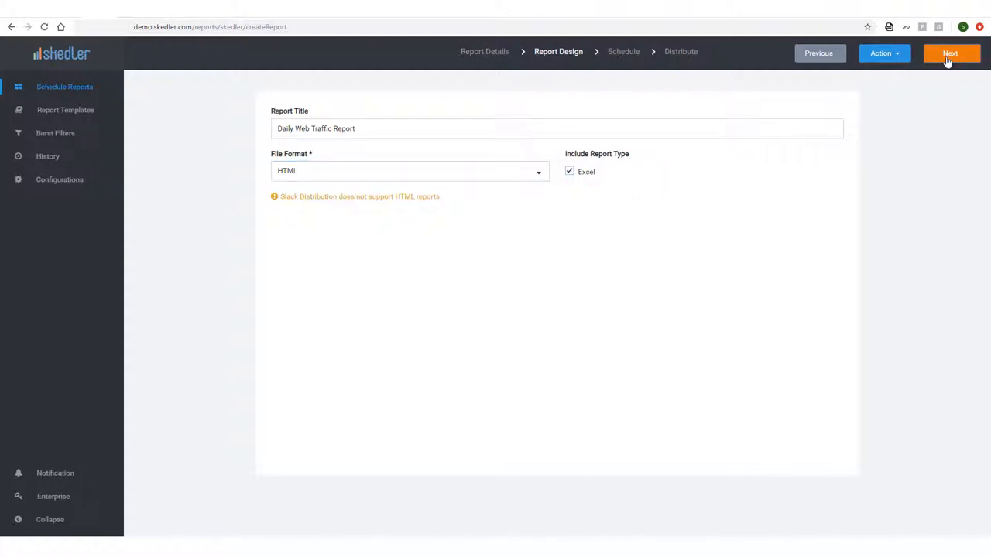
left_click(951, 52)
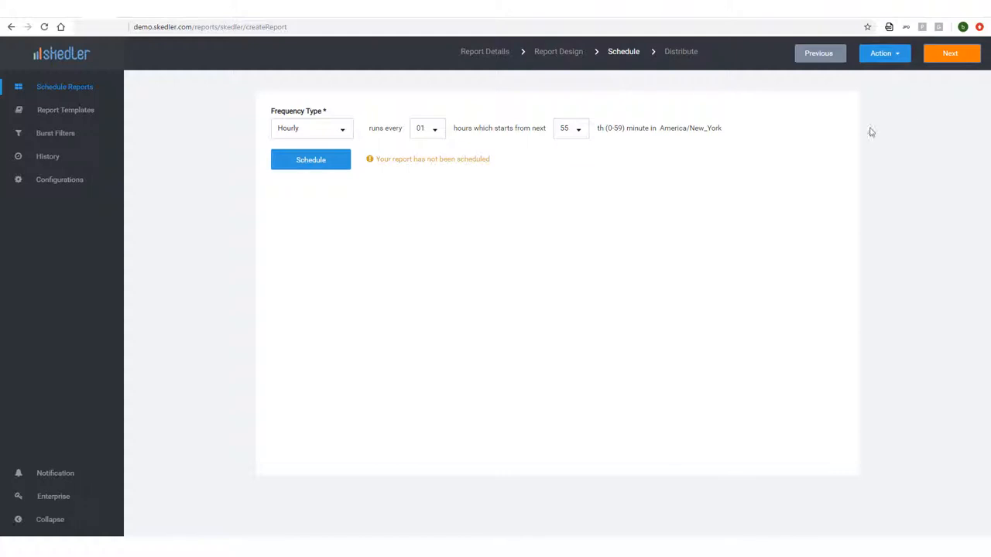
Schedule the report daily at 08:00 every 1 day and continue to distribution.
left_click(311, 127)
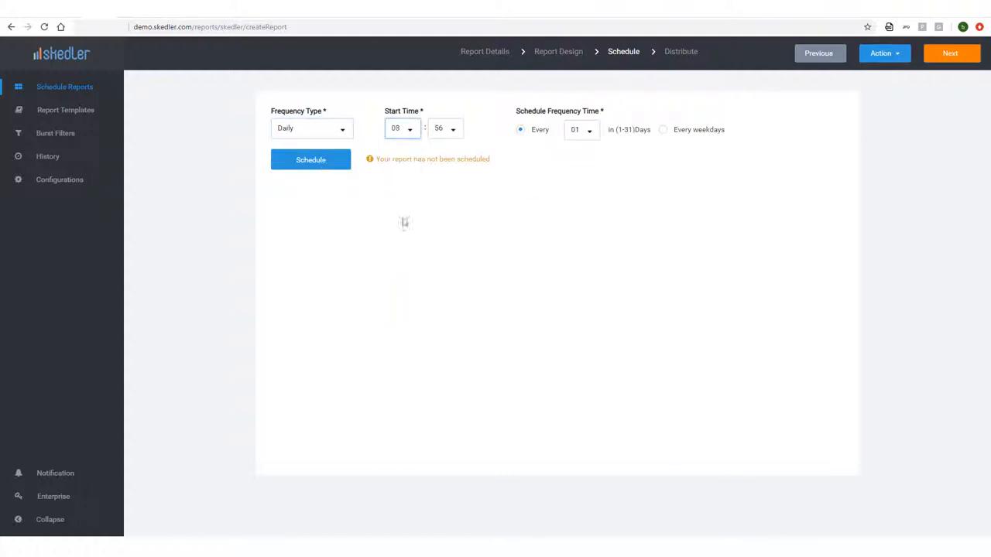
left_click(446, 127)
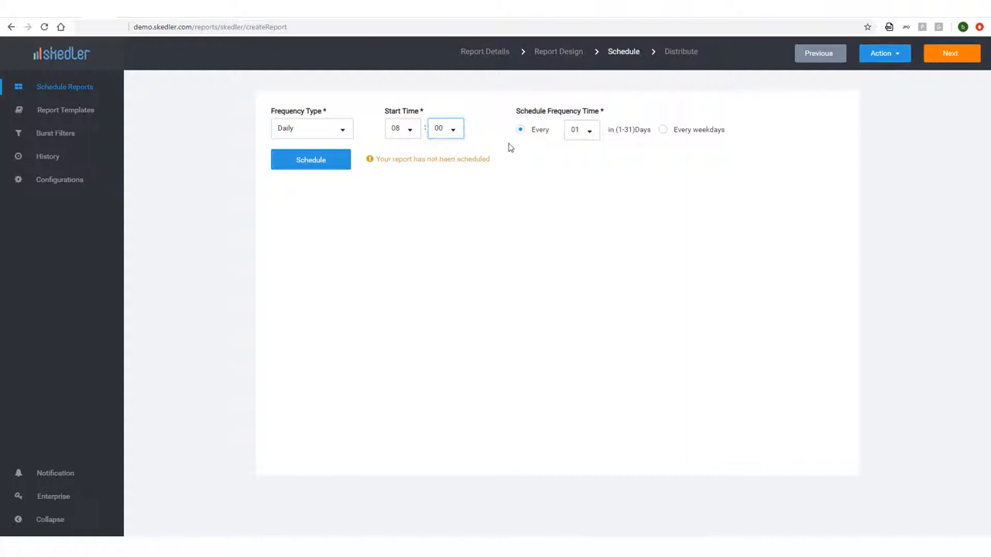
left_click(663, 130)
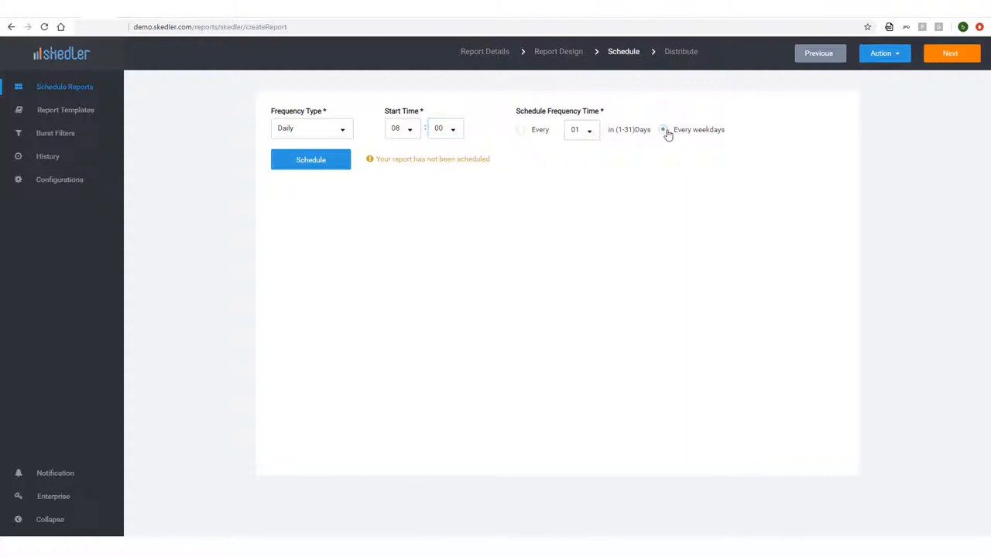
left_click(520, 130)
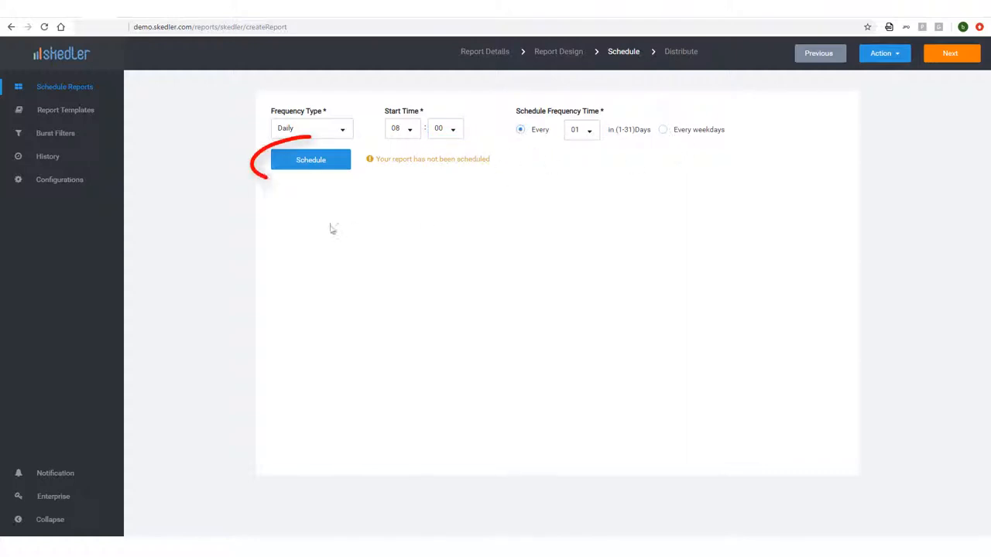
left_click(309, 159)
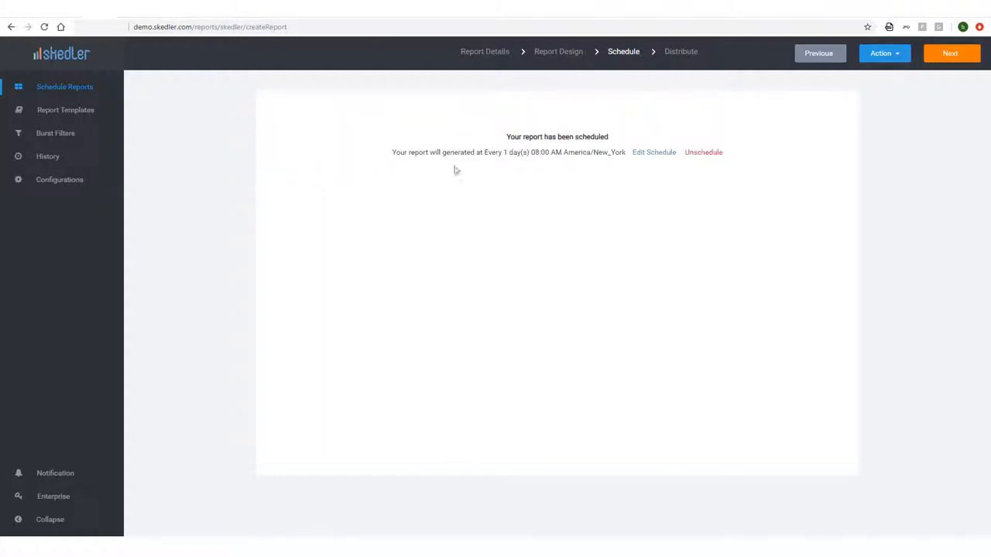
mouse_move(941, 90)
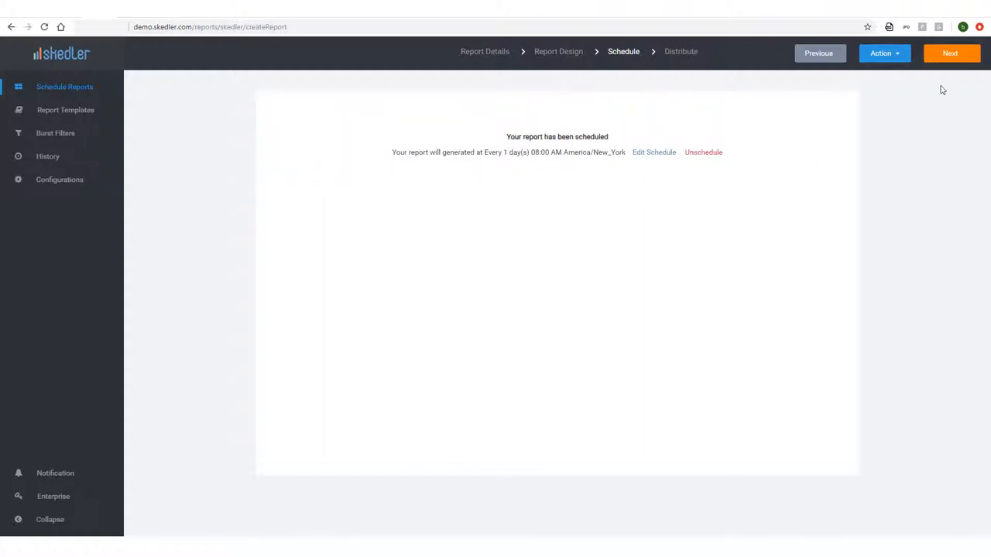
left_click(951, 53)
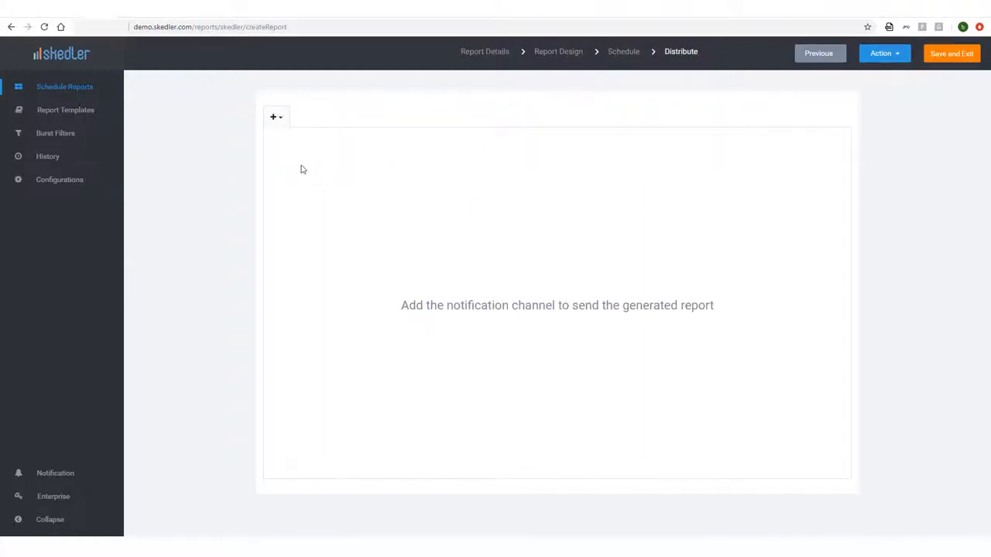
Add a Mail channel to 'bonnie' with message 'Please see the report'.
left_click(276, 117)
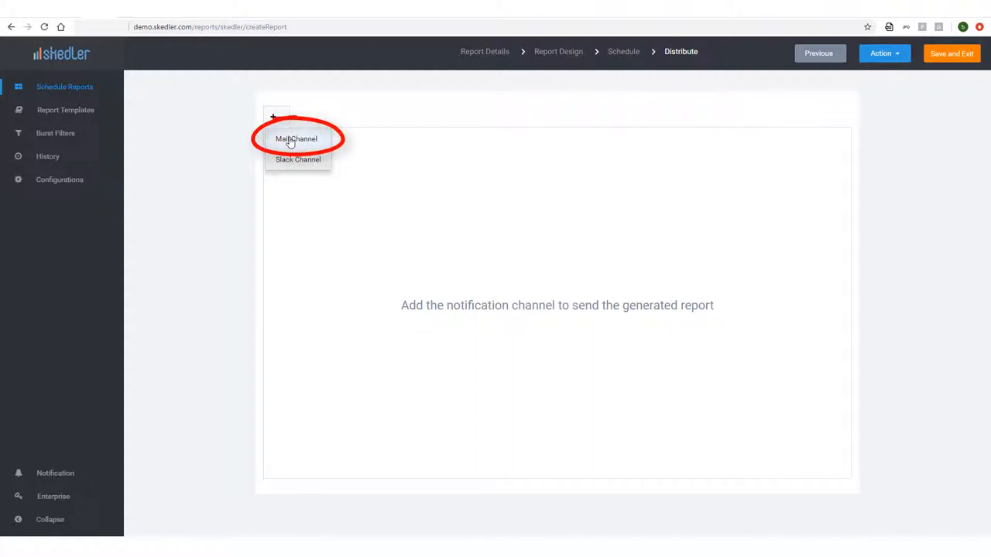
left_click(296, 140)
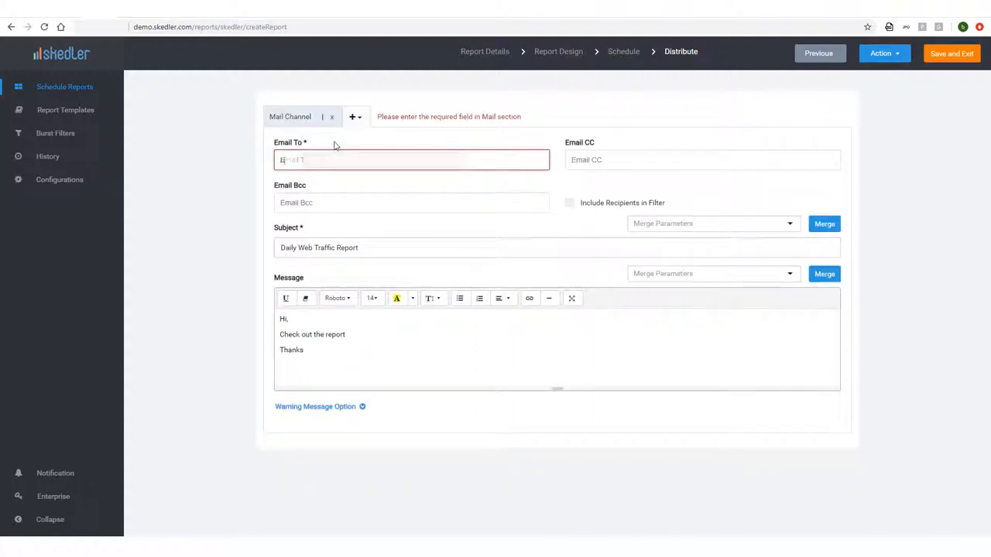
type("bonnie")
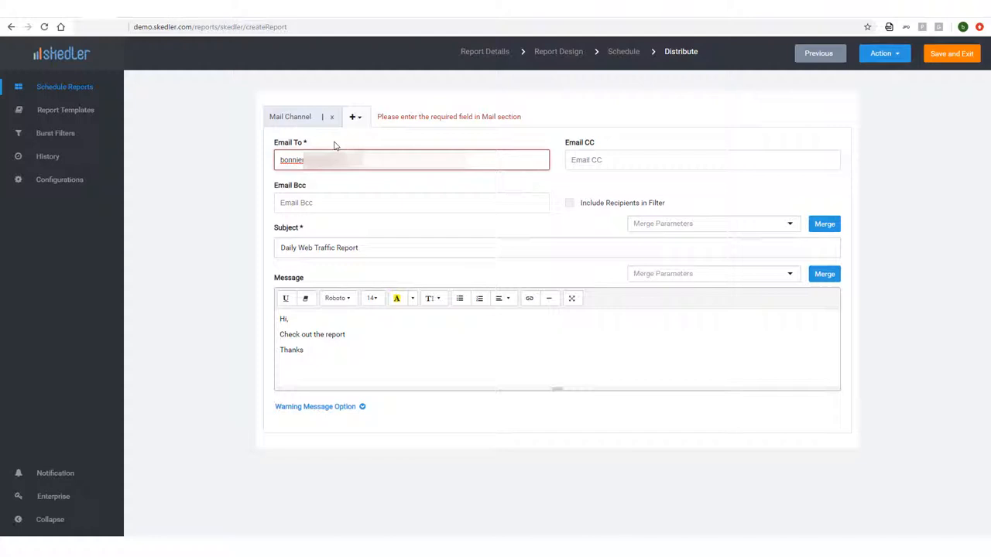
left_click(411, 160)
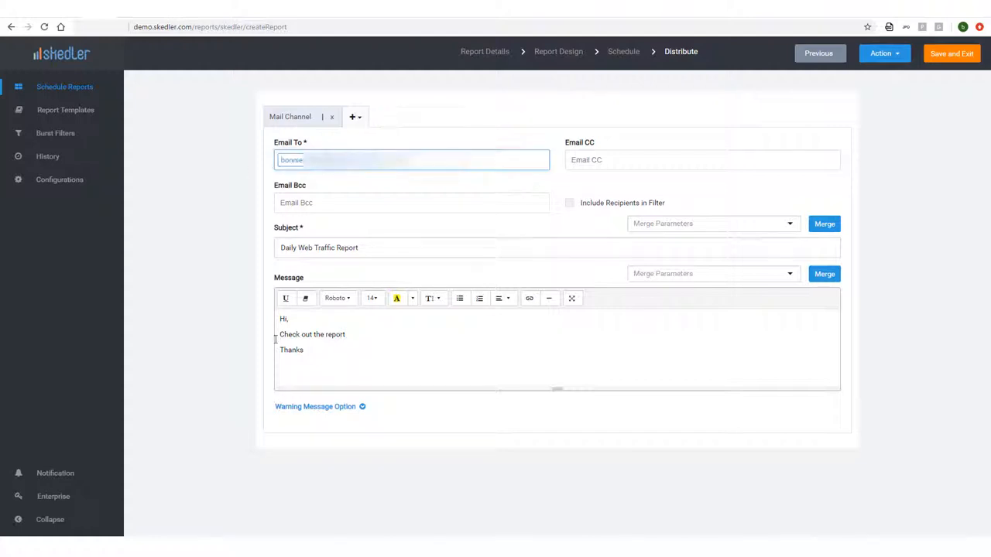
type("Please see the report")
left_click(557, 350)
type("!")
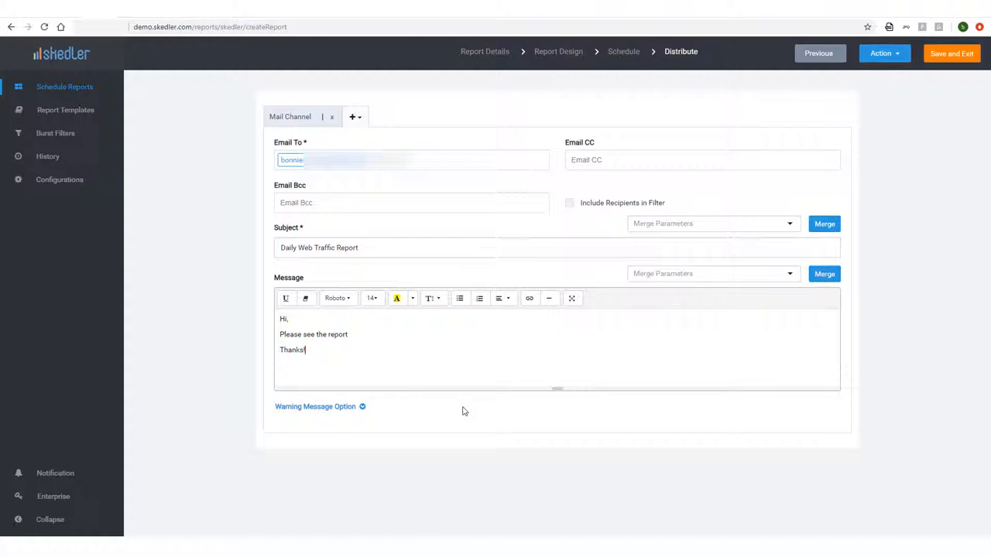
Save the report and return to the scheduled reports list.
left_click(950, 53)
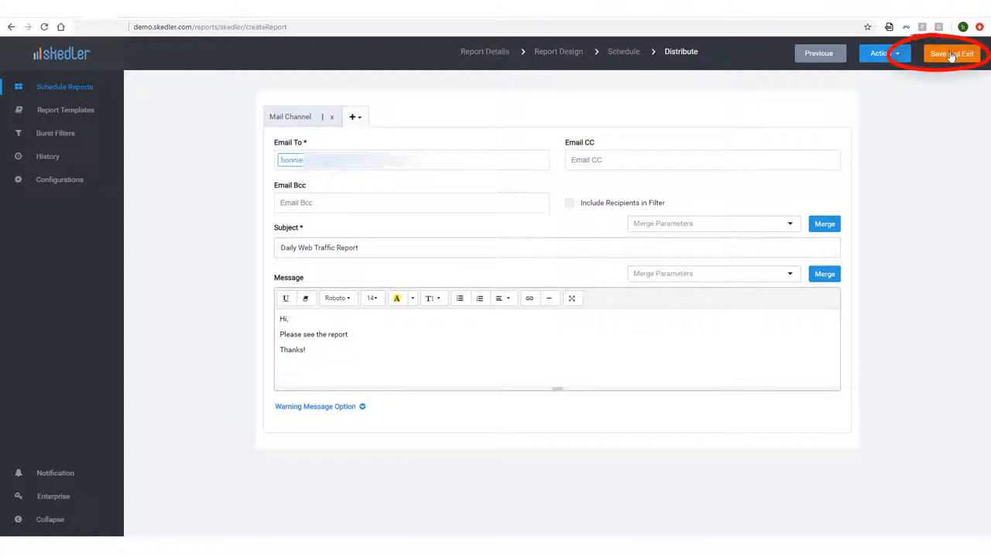
left_click(951, 53)
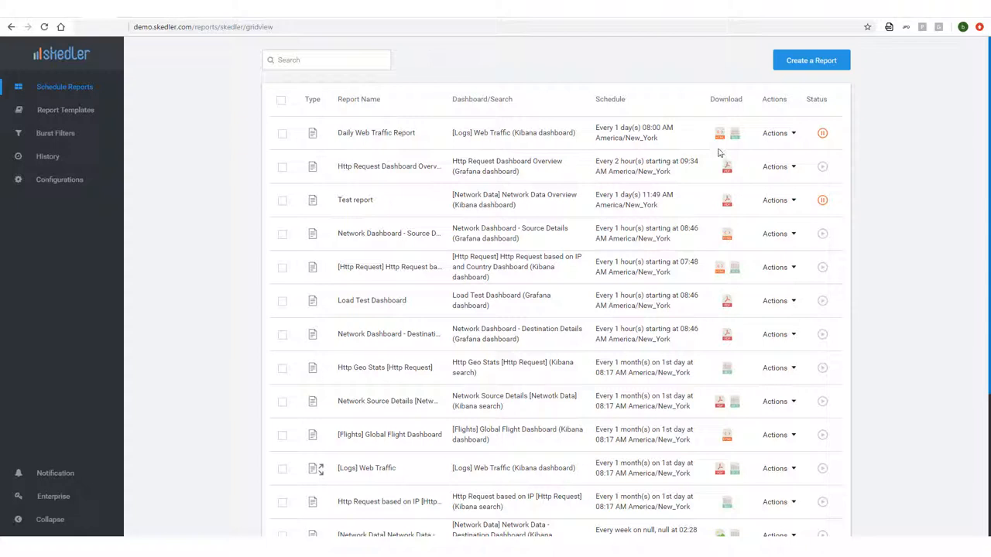
Download the Daily Web Traffic Report as HTML and email it now via Actions.
left_click(733, 133)
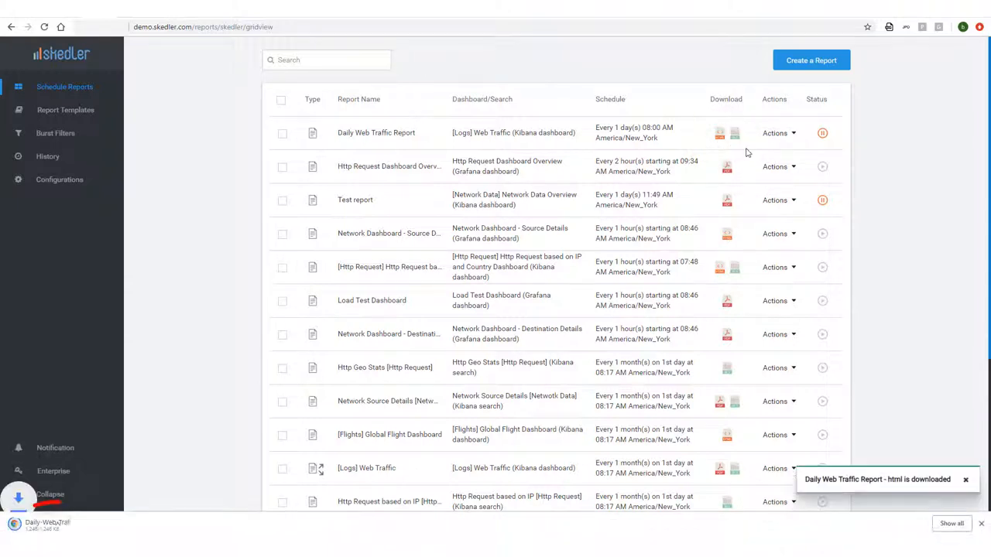
left_click(734, 133)
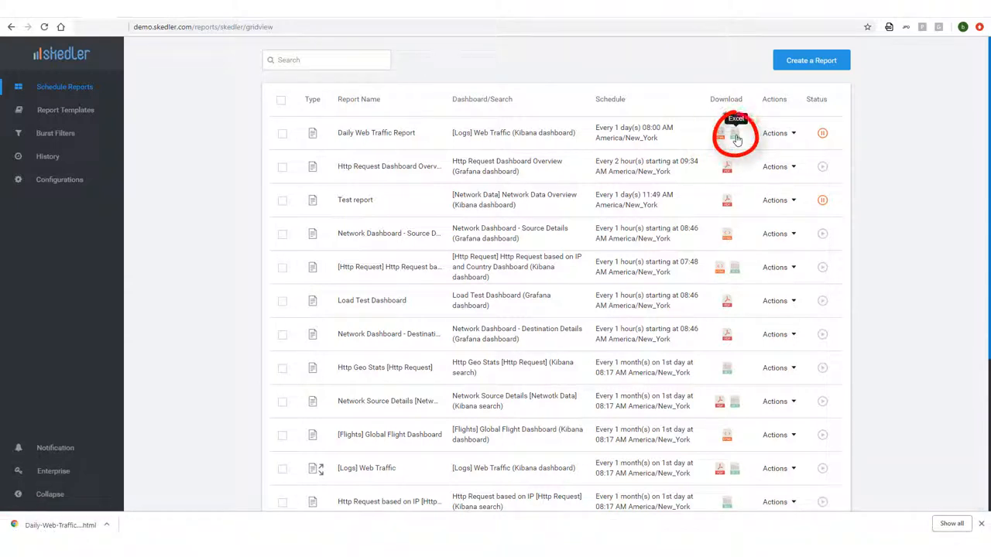
left_click(733, 133)
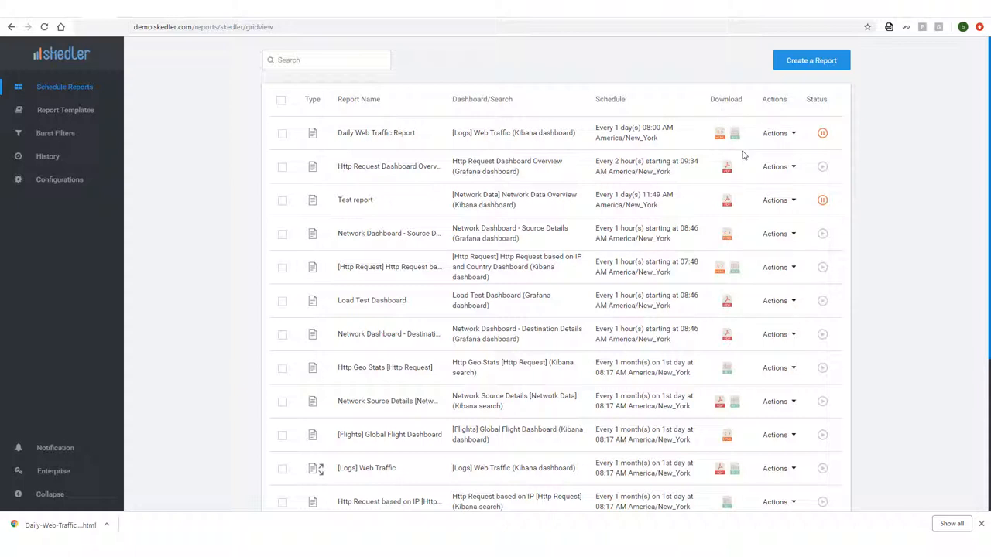
left_click(778, 133)
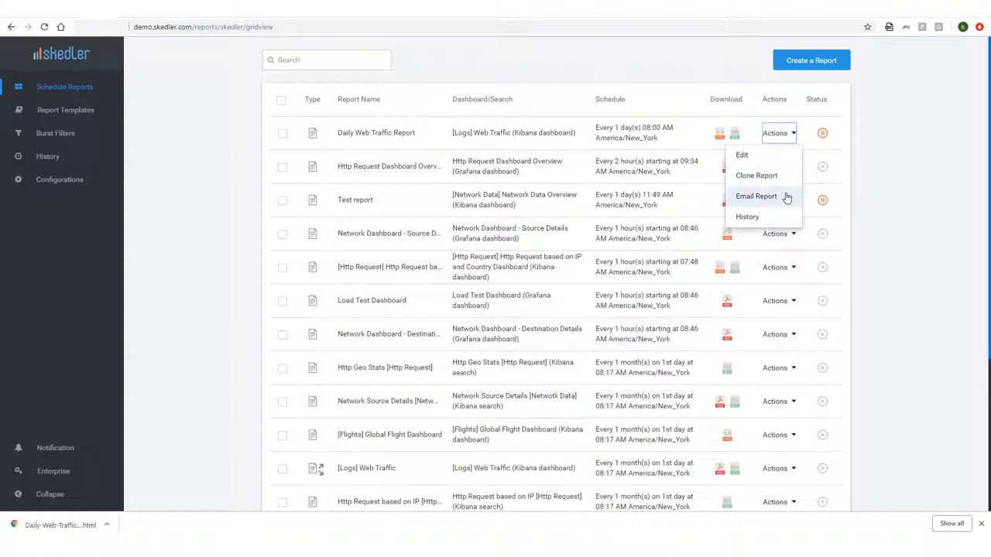
left_click(756, 195)
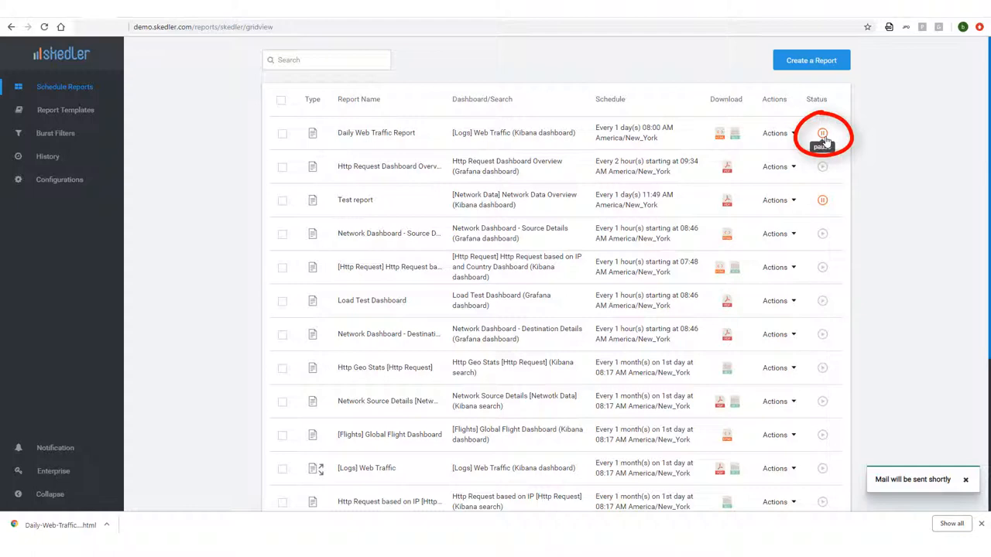
View the downloaded HTML report and the received email showing it.
left_click(822, 134)
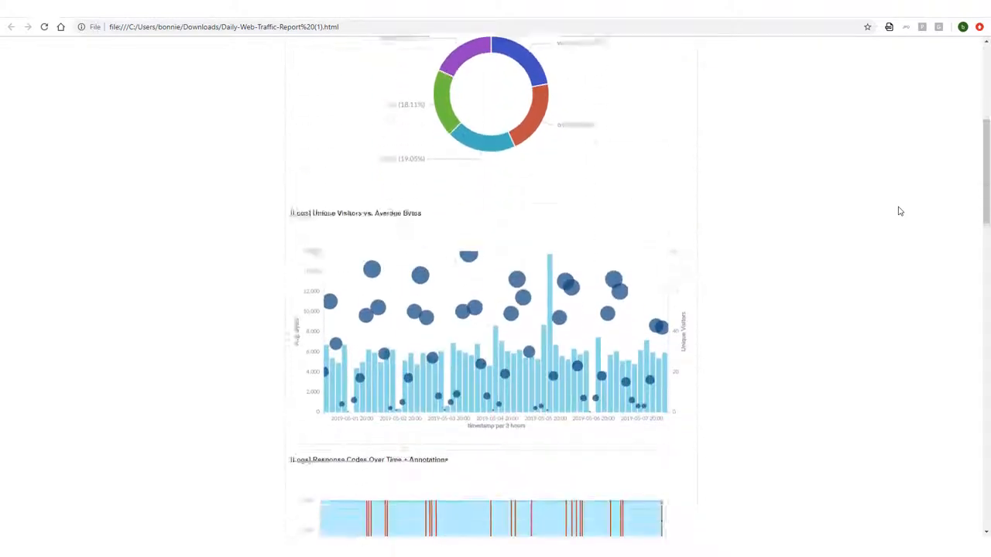
scroll("down", 3)
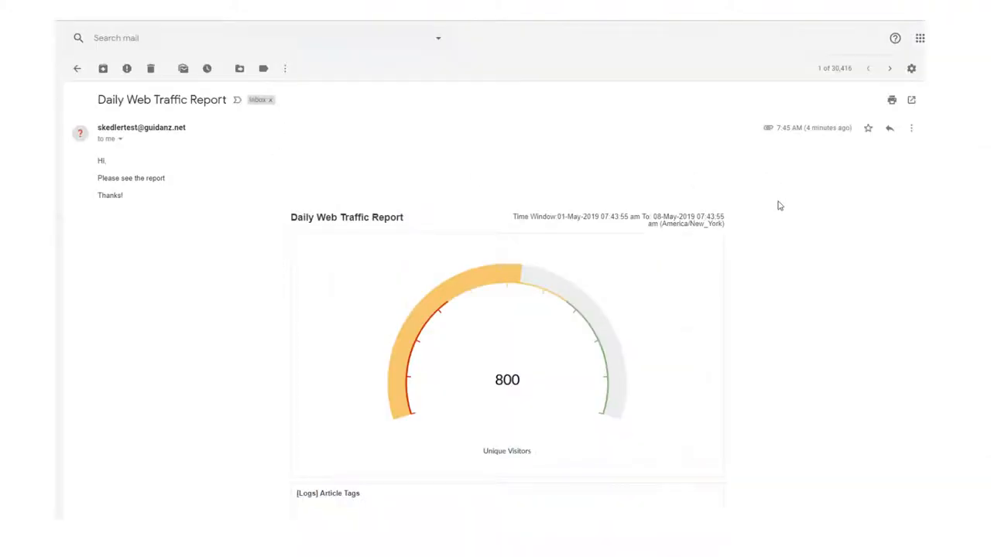
scroll("down", 3)
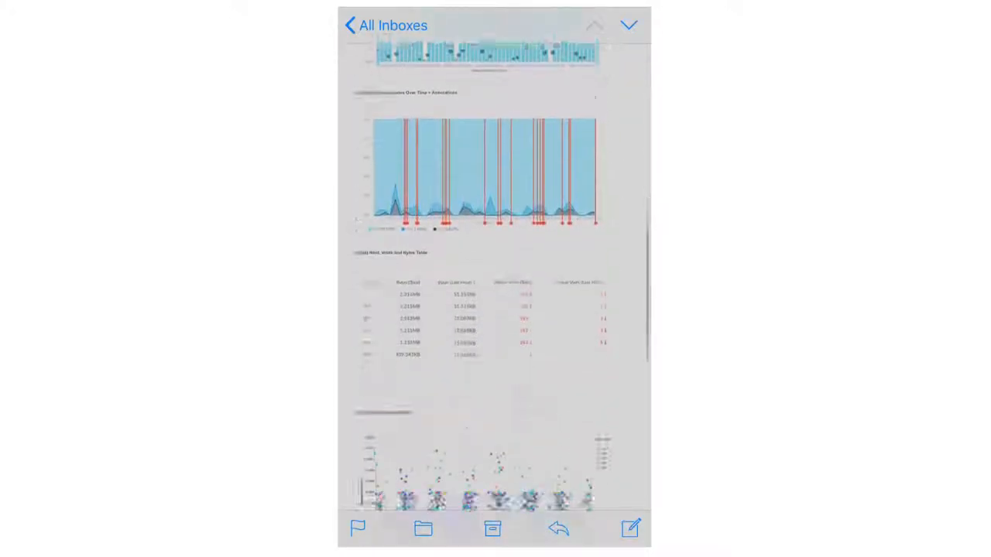
scroll("down", 3)
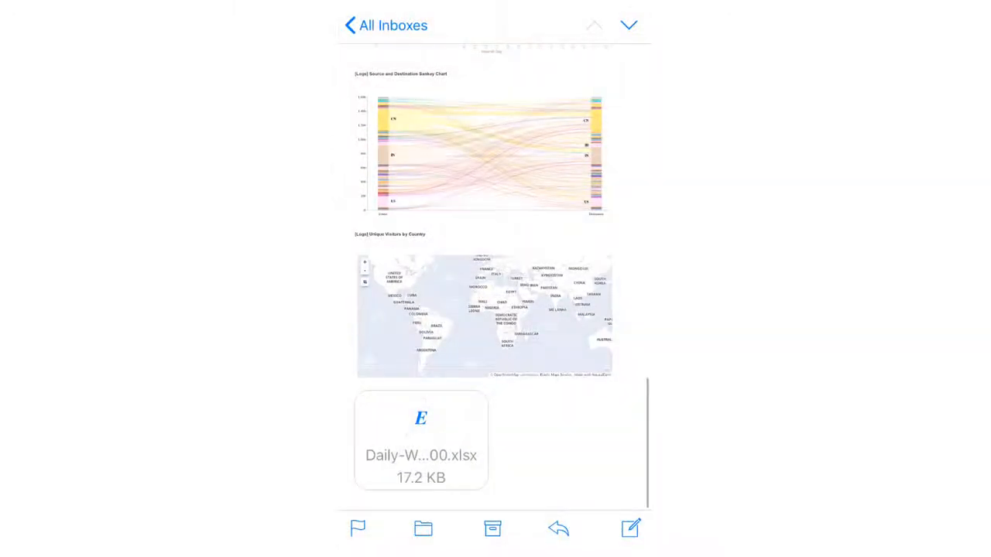